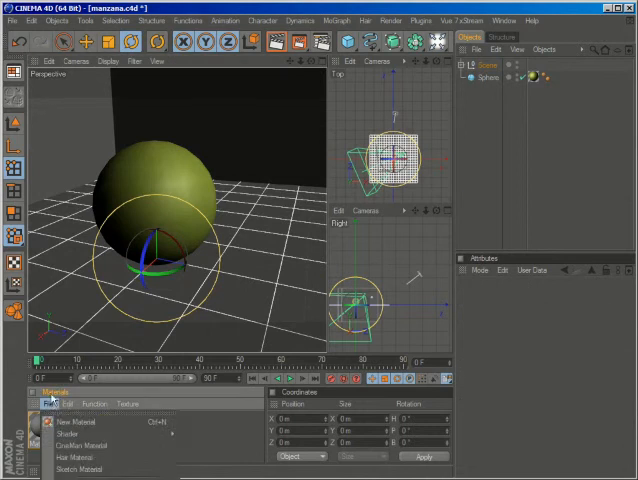
# - Create a new plain white material in the Material Manager for the sphere
pyautogui.click(76, 420)
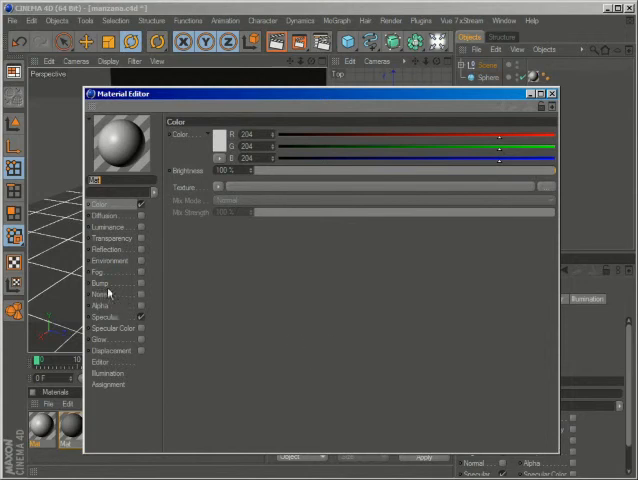
pyautogui.click(104, 316)
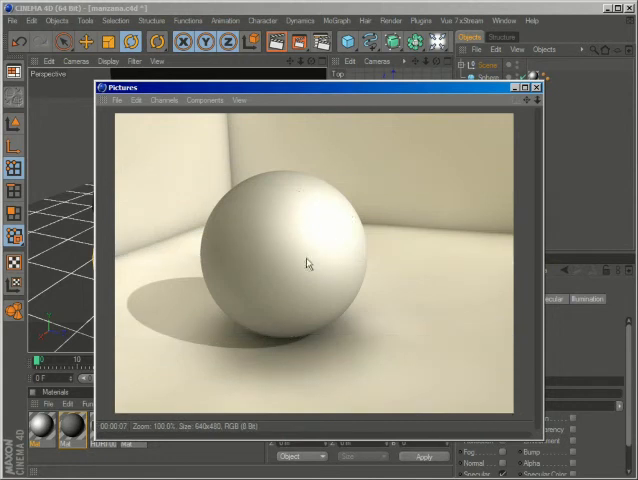
# - Close the Picture Viewer render of the white sphere
pyautogui.click(536, 88)
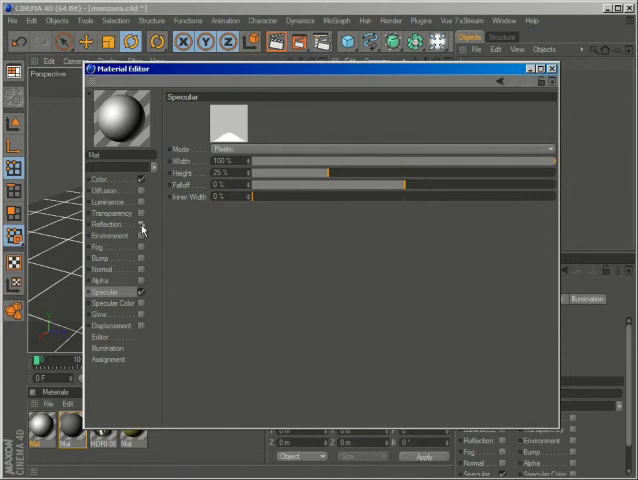
# - Enable Reflection with a Fresnel shader as its texture and adjust reflection amount and brightness
pyautogui.click(100, 224)
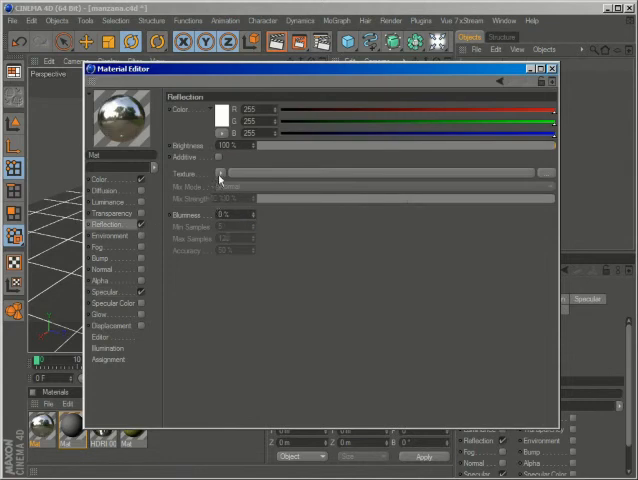
pyautogui.click(222, 172)
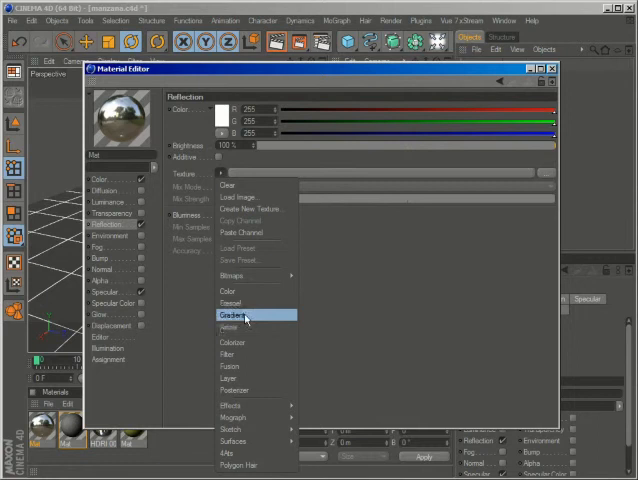
pyautogui.click(232, 316)
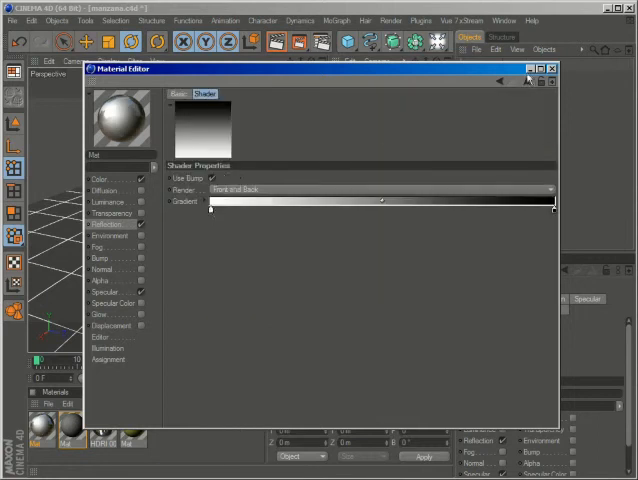
pyautogui.click(104, 222)
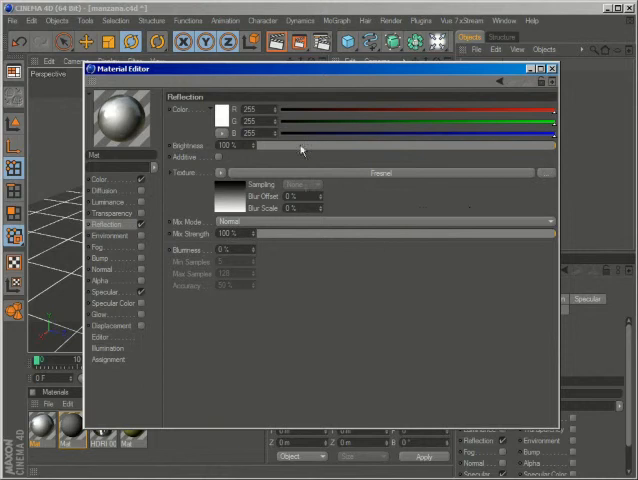
pyautogui.moveTo(300, 148); pyautogui.dragTo(504, 148)
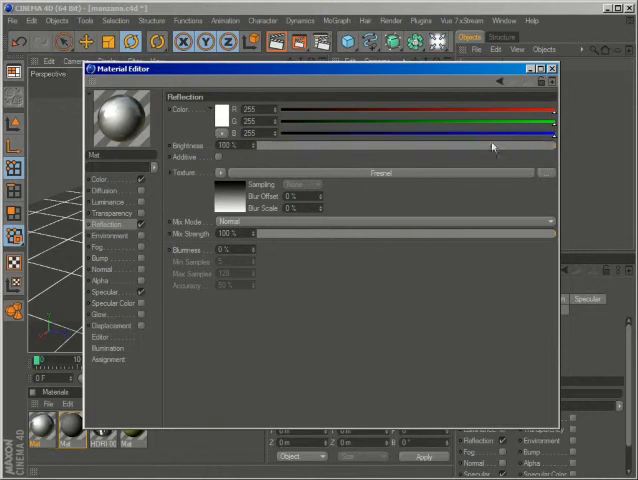
pyautogui.moveTo(548, 146); pyautogui.dragTo(390, 146)
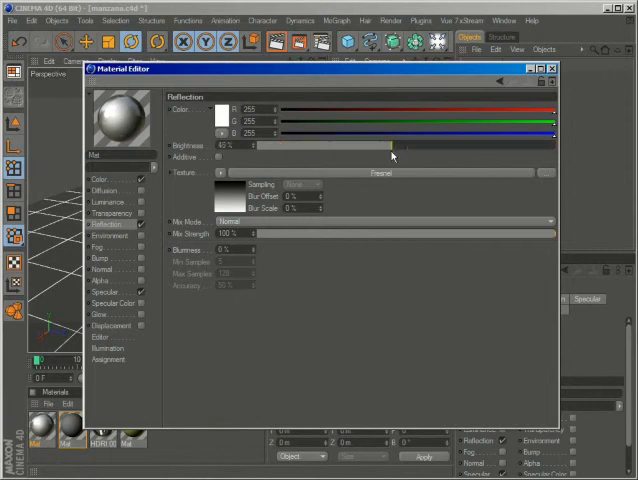
pyautogui.moveTo(388, 144); pyautogui.dragTo(556, 144)
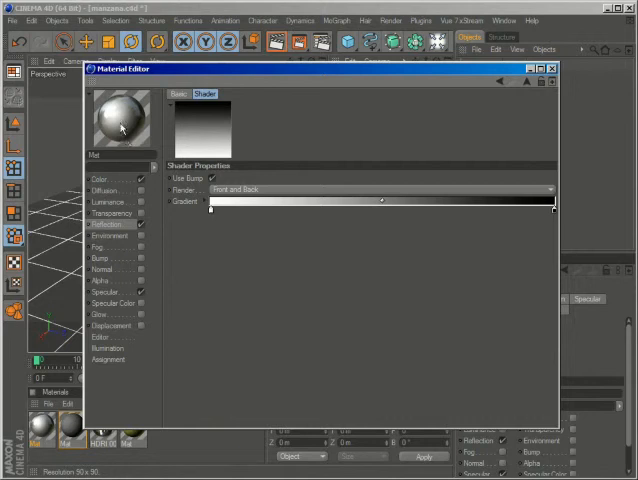
pyautogui.moveTo(232, 230)
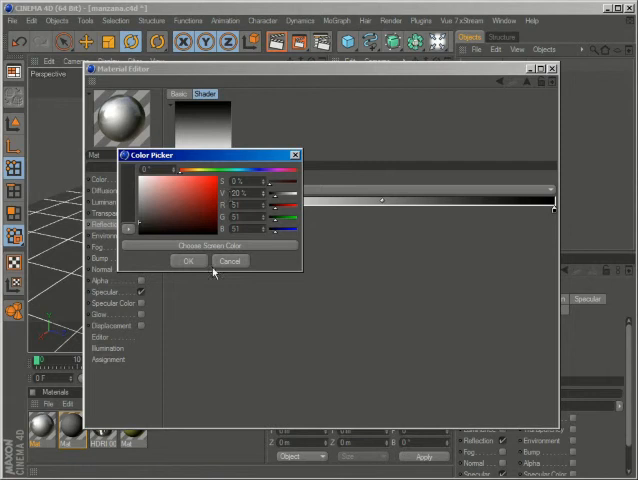
# - Recolour the Fresnel gradient and shift it so it is mostly dark, then leave the editor
pyautogui.click(188, 260)
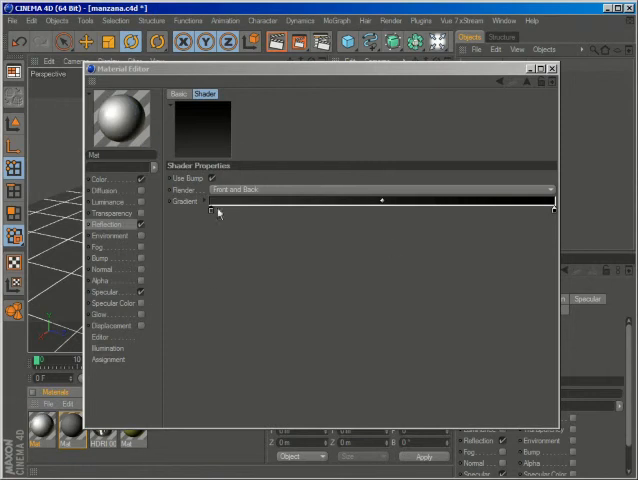
pyautogui.moveTo(214, 212); pyautogui.dragTo(406, 212)
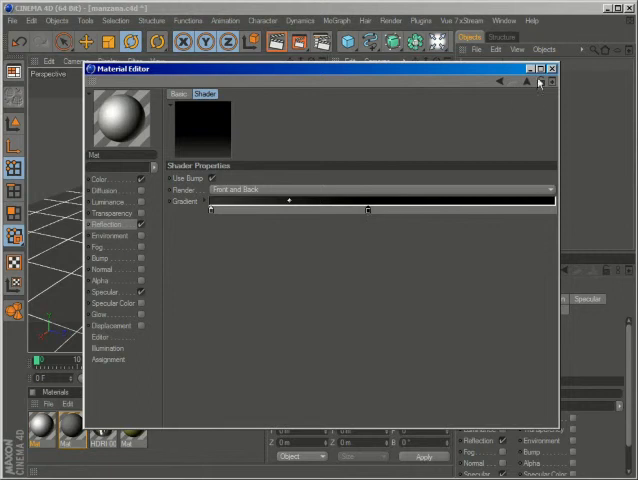
pyautogui.click(552, 68)
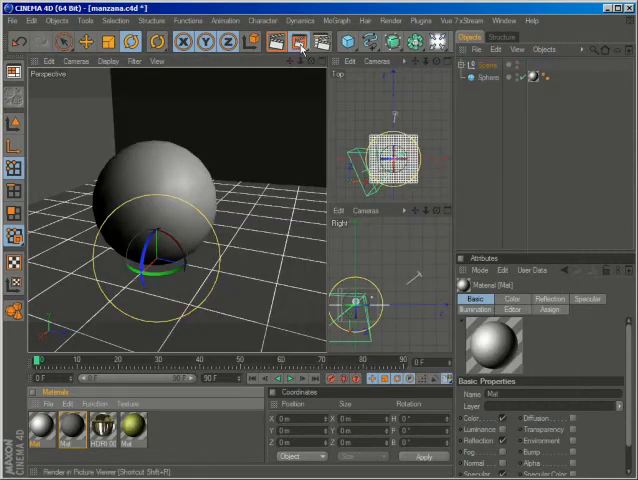
# - Test-render the reflective sphere, tweak the Reflection channel, and render again to compare
pyautogui.click(300, 40)
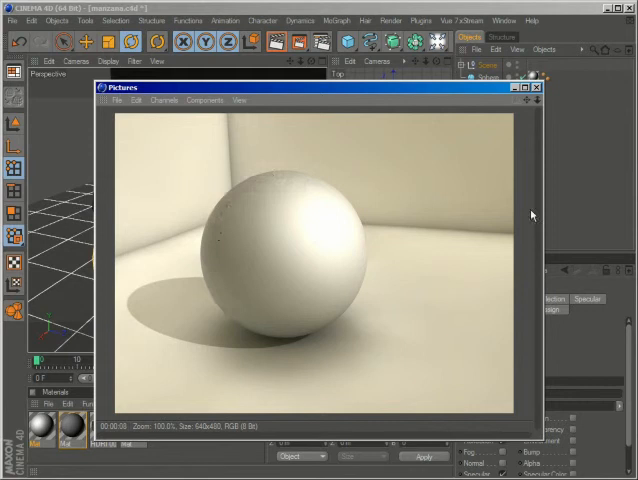
pyautogui.click(536, 88)
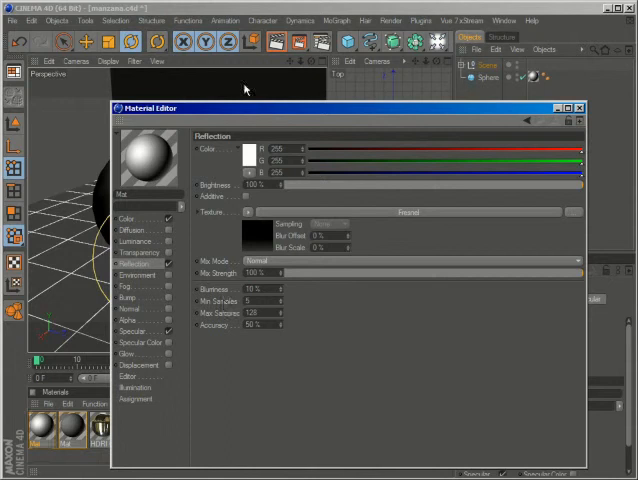
pyautogui.click(578, 108)
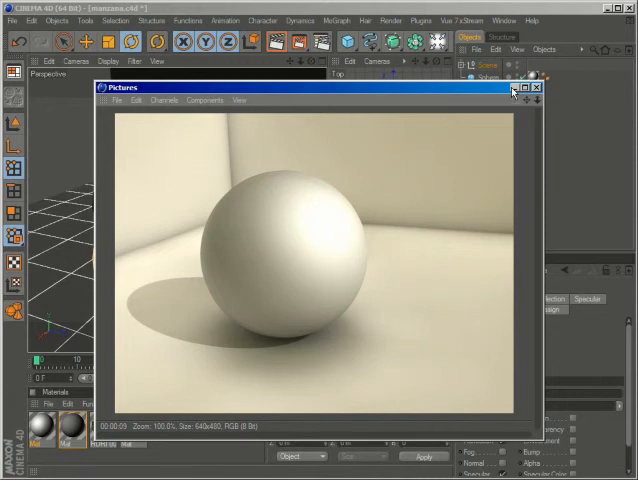
pyautogui.click(536, 88)
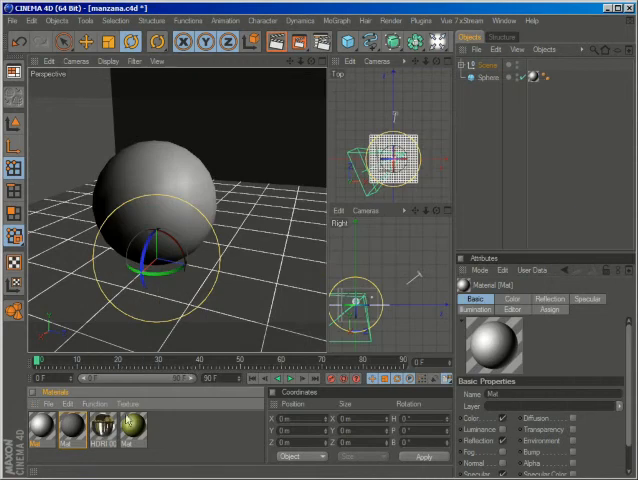
# - Set the material's Color channel to a yellowish green in the Color Picker
pyautogui.doubleClick(32, 432)
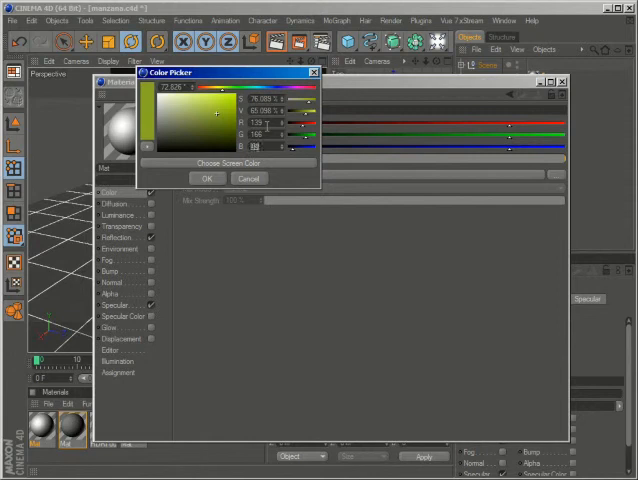
pyautogui.click(206, 178)
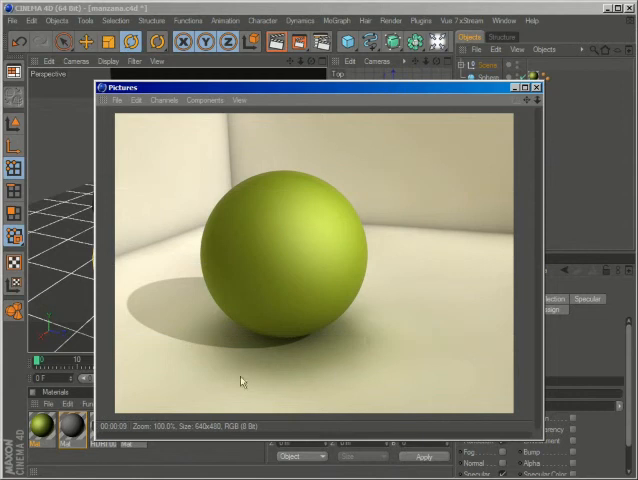
pyautogui.moveTo(184, 376)
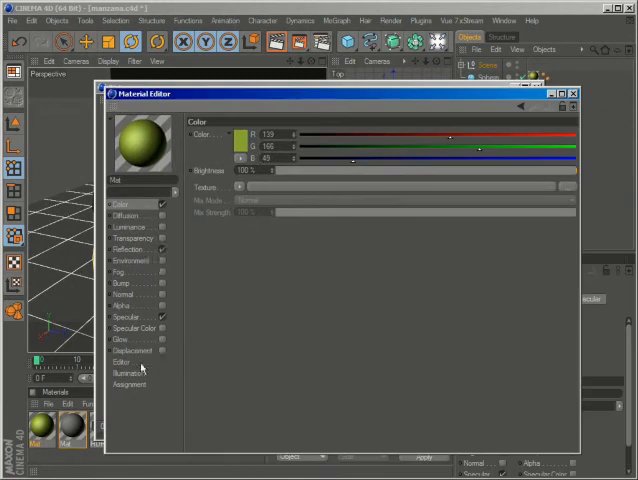
# - Check the green sphere render against the illumination settings and return to the Color channel
pyautogui.click(128, 372)
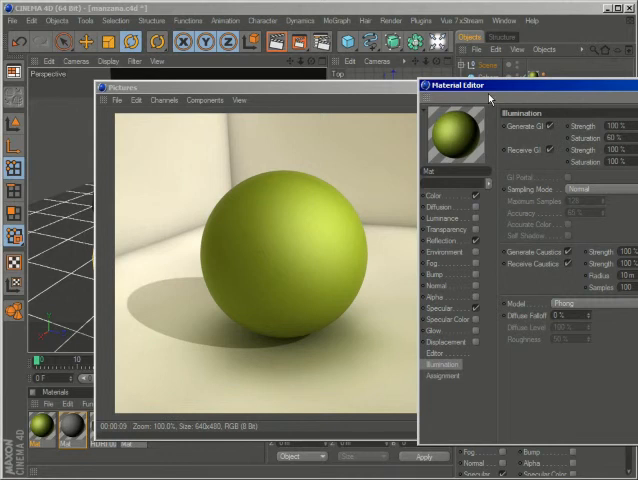
pyautogui.moveTo(488, 96)
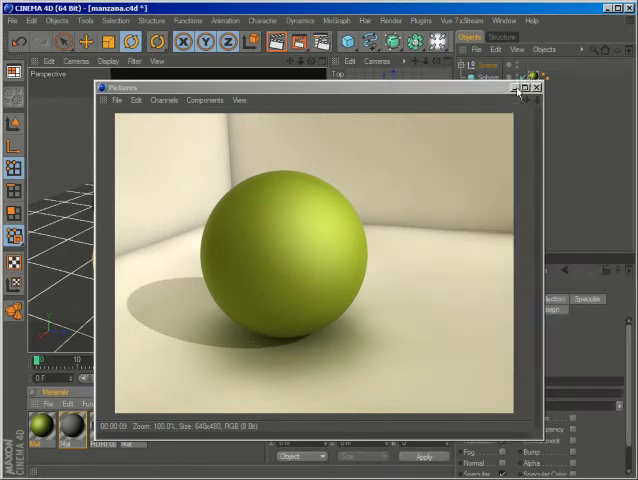
pyautogui.click(538, 88)
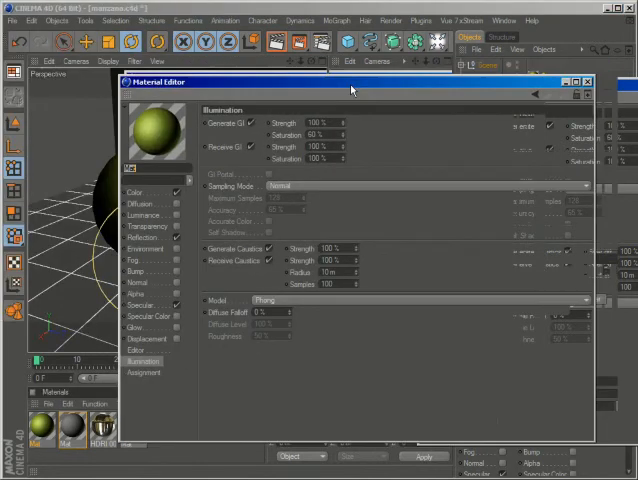
pyautogui.click(124, 208)
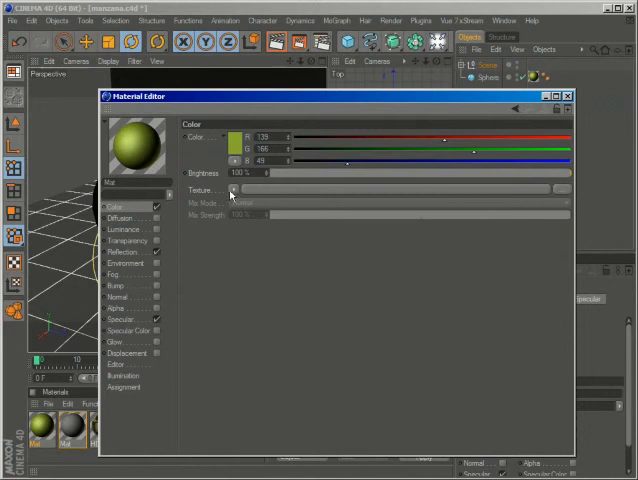
# - Convert the Color channel texture to a Layer shader holding the green colour layer
pyautogui.click(232, 188)
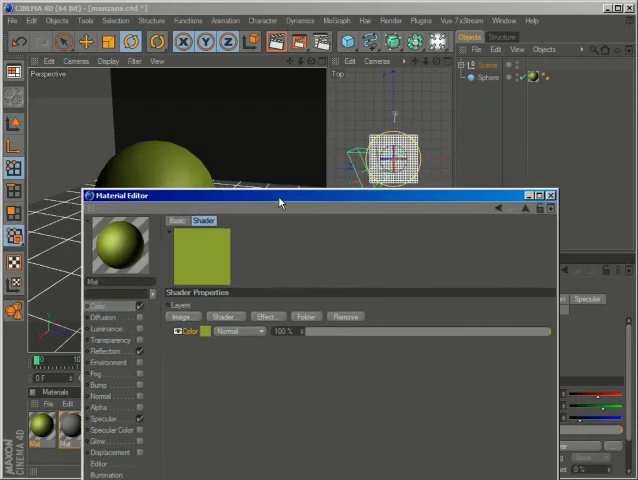
pyautogui.moveTo(280, 196); pyautogui.dragTo(316, 188)
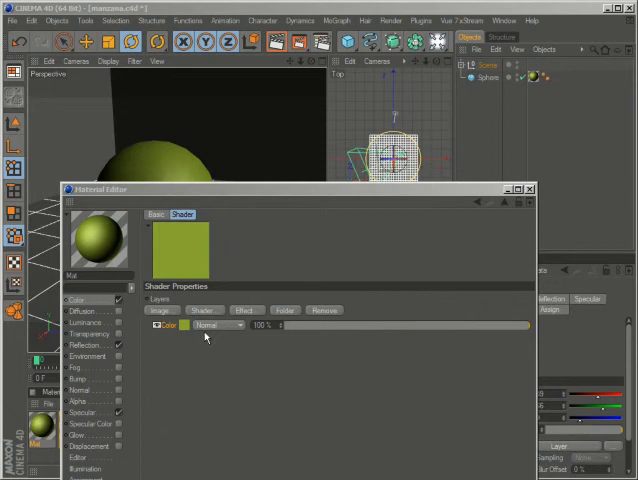
# - Add a Noise layer above the green colour layer and enter its settings
pyautogui.click(204, 310)
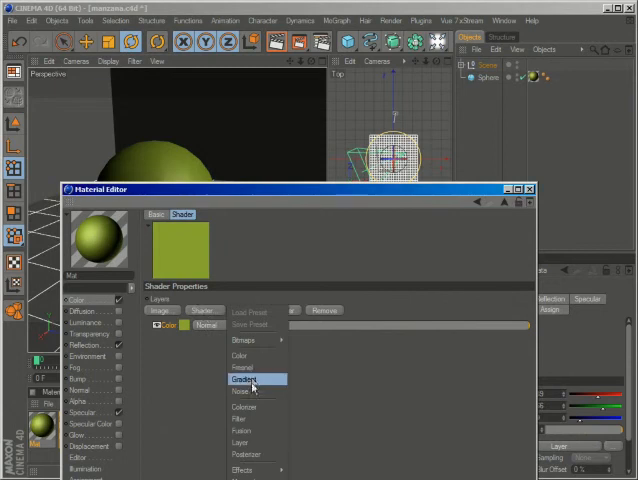
pyautogui.click(240, 392)
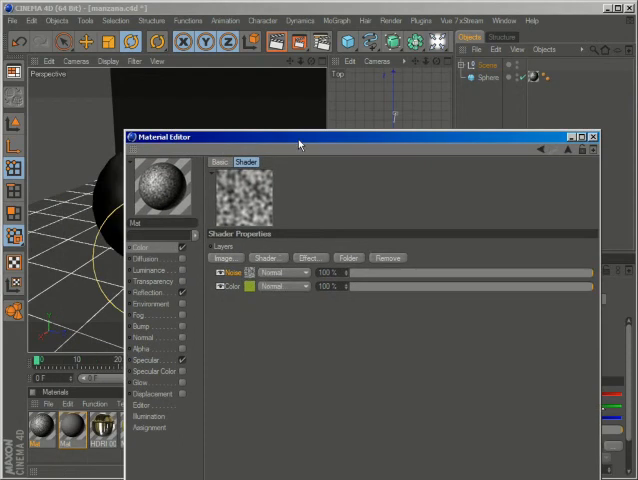
pyautogui.click(284, 272)
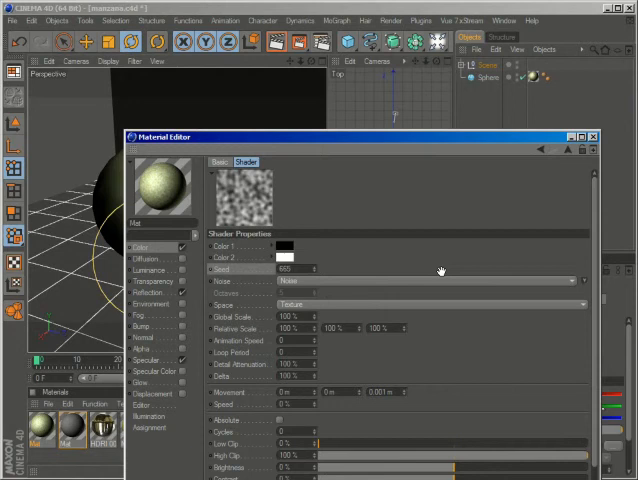
pyautogui.moveTo(448, 296)
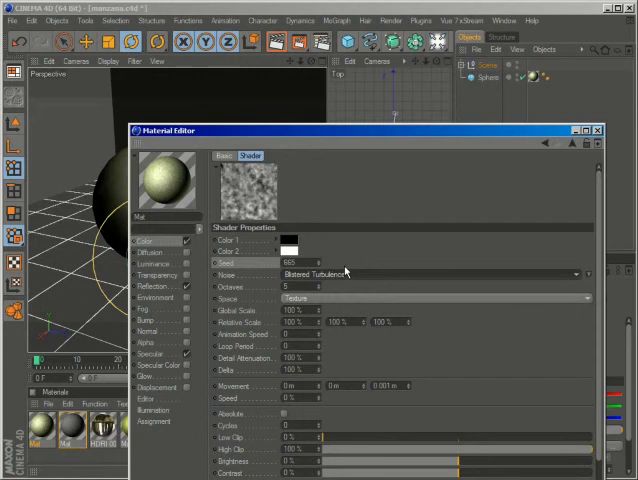
pyautogui.moveTo(344, 272)
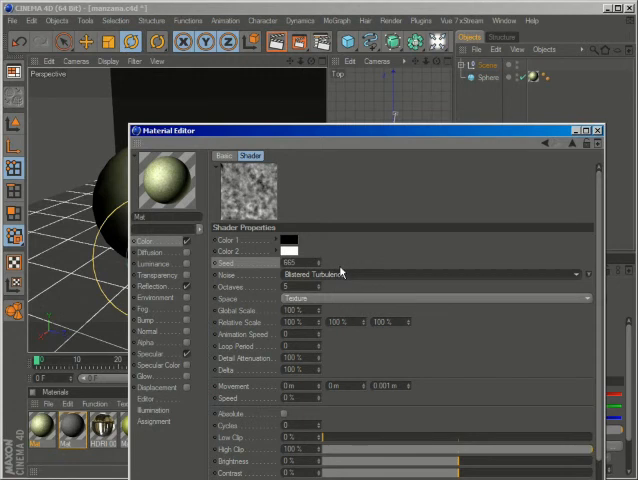
pyautogui.moveTo(324, 316)
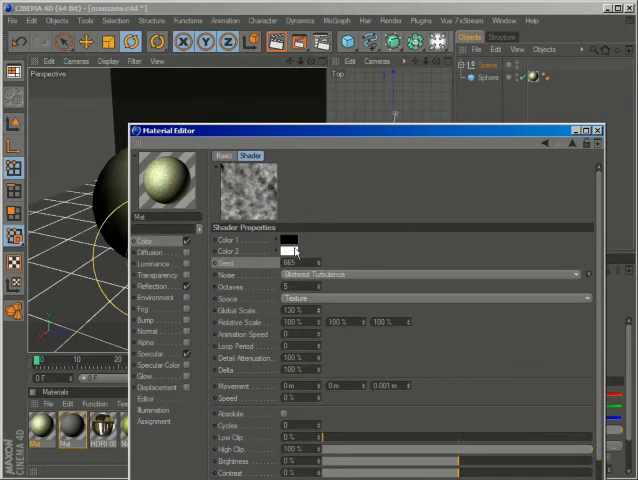
# - Change the noise type and give the noise its own colour via the Color Picker
pyautogui.click(288, 240)
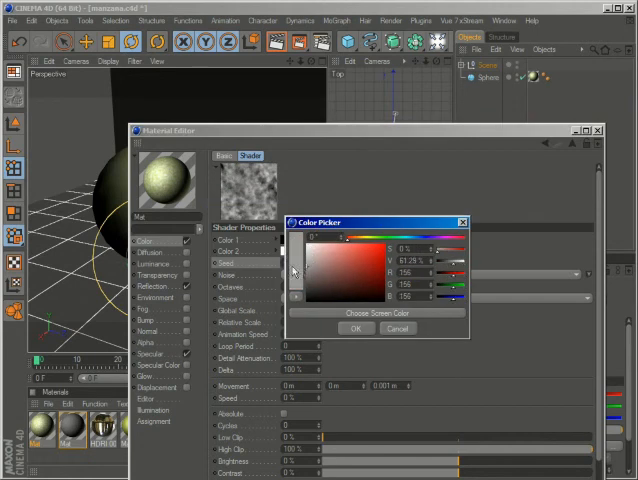
pyautogui.moveTo(300, 250); pyautogui.dragTo(300, 300)
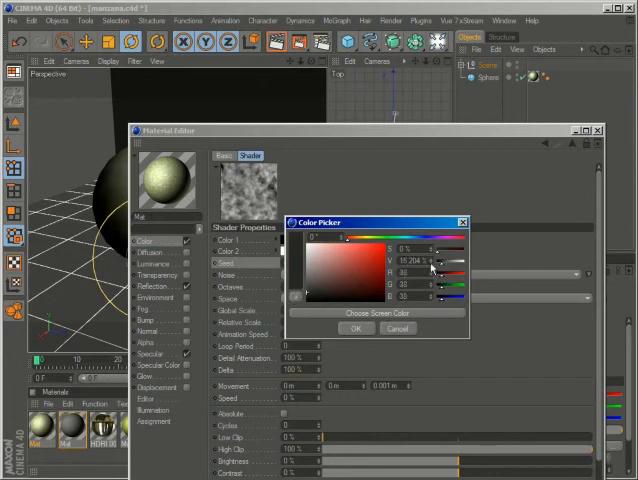
pyautogui.click(356, 328)
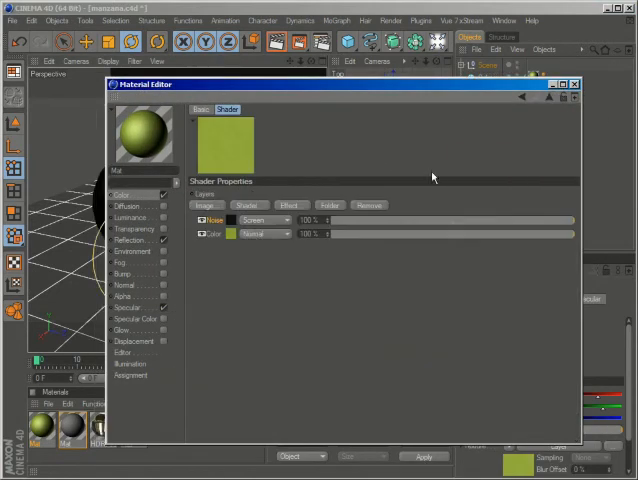
# - Add a second Noise layer with Screen blending and set its pattern to Electric
pyautogui.click(246, 204)
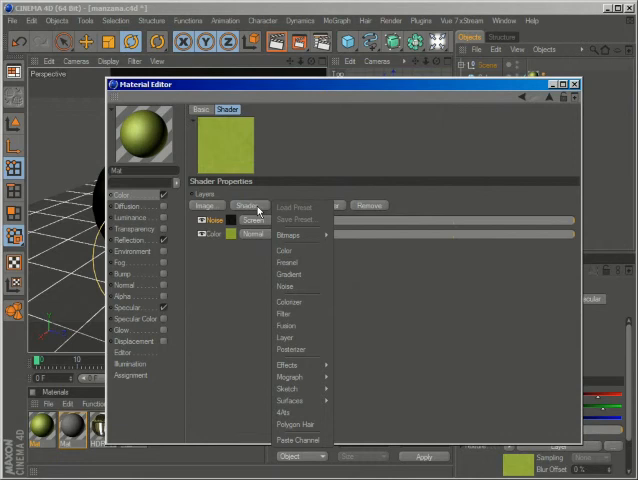
pyautogui.moveTo(290, 288)
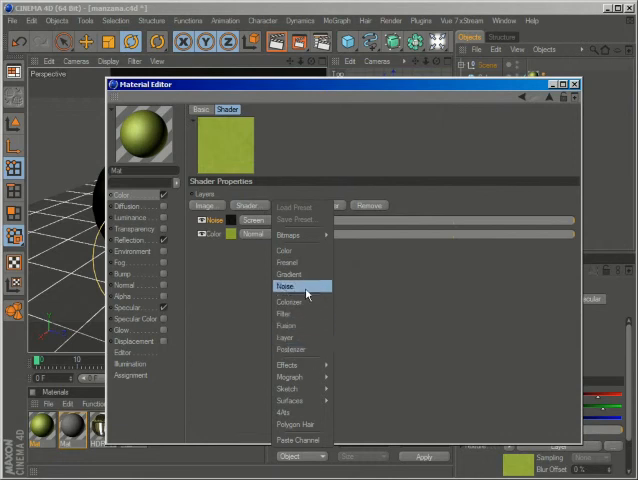
pyautogui.click(288, 288)
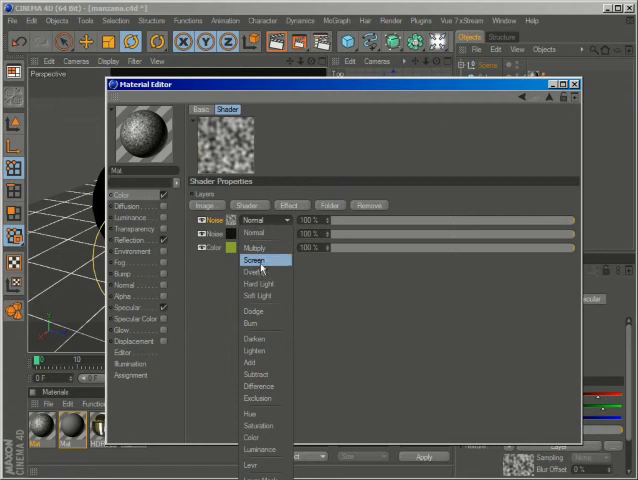
pyautogui.click(256, 260)
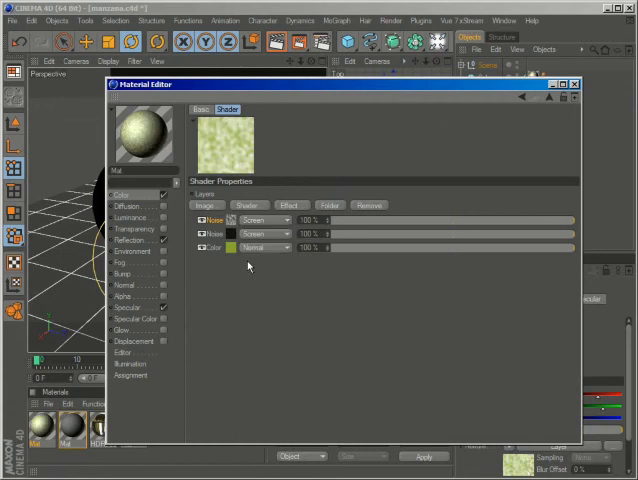
pyautogui.click(216, 220)
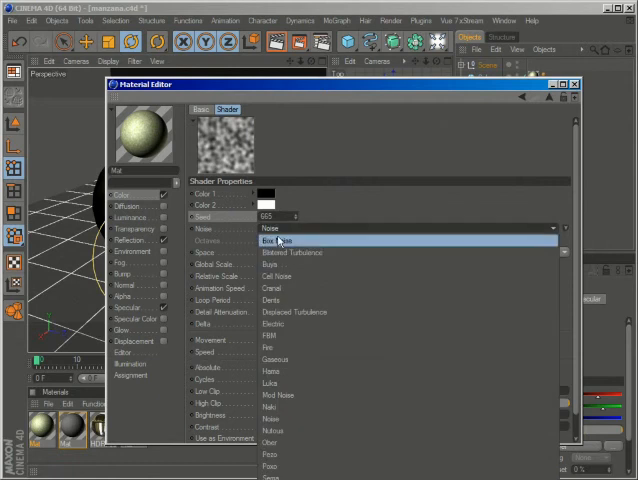
pyautogui.click(276, 312)
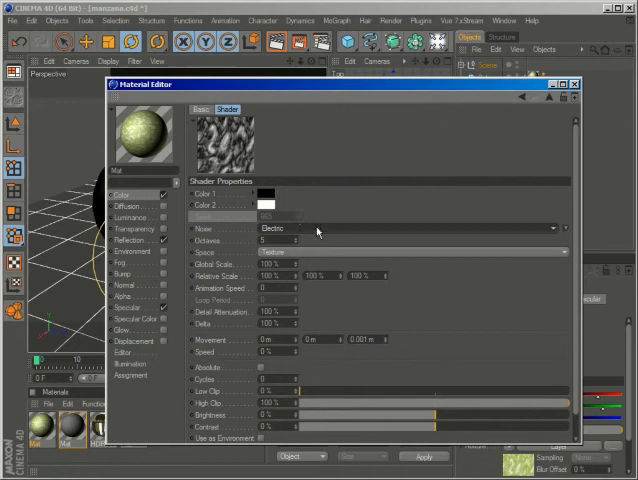
# - Give the electric noise a yellowish colour and set its Global Scale to 250
pyautogui.click(262, 192)
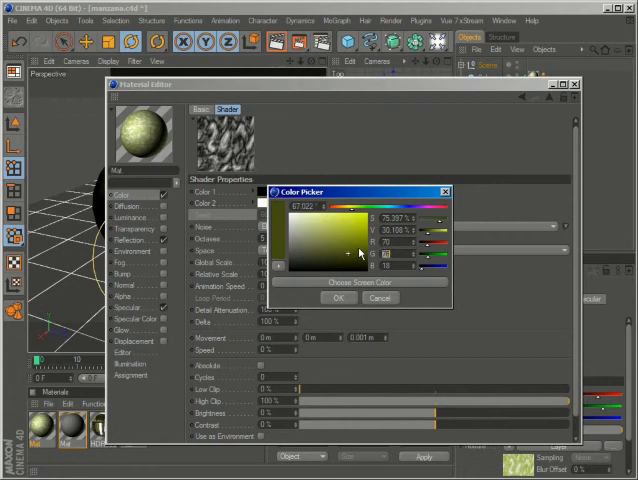
pyautogui.click(344, 256)
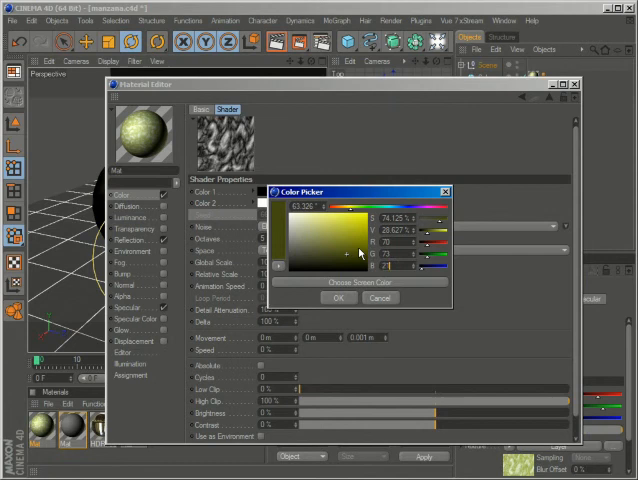
pyautogui.click(340, 298)
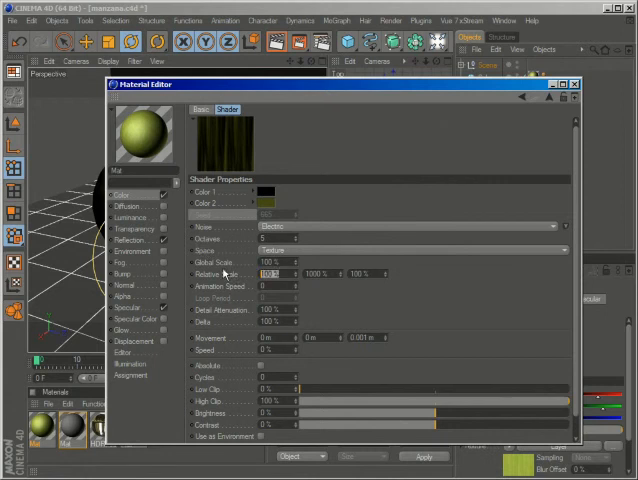
pyautogui.write('250')
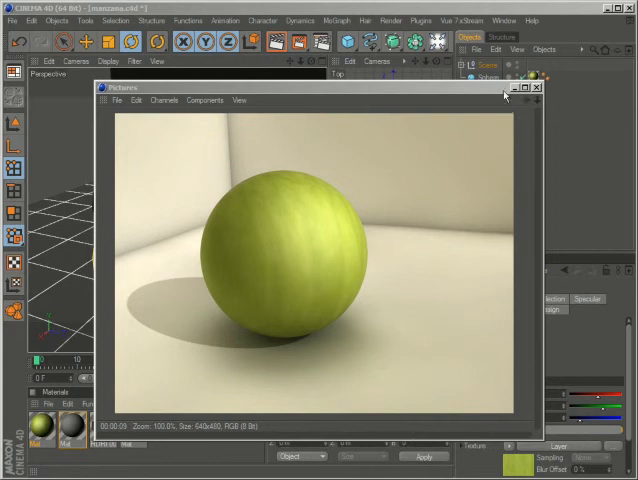
# - Dismiss the rendered preview of the mottled green sphere
pyautogui.click(538, 88)
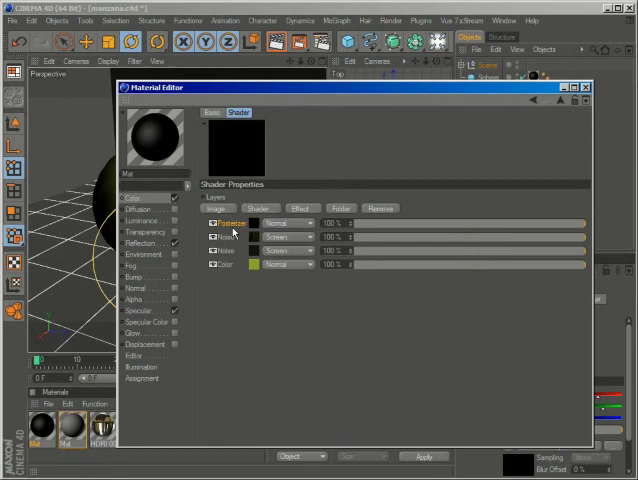
# - Load a Noise texture into the layer, choose the spotty noise type and tune its clipping
pyautogui.click(232, 222)
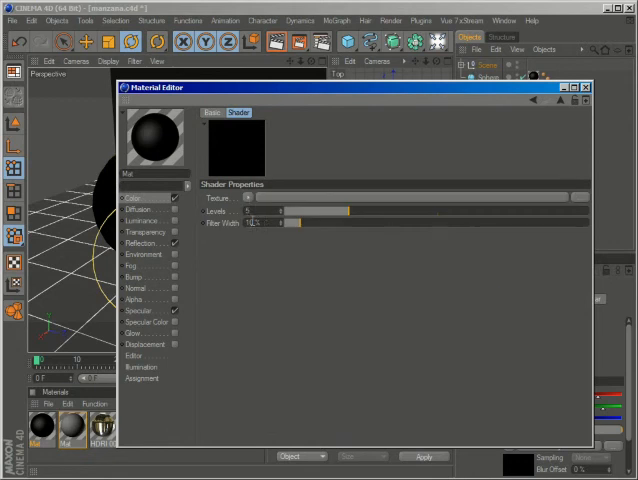
pyautogui.click(248, 196)
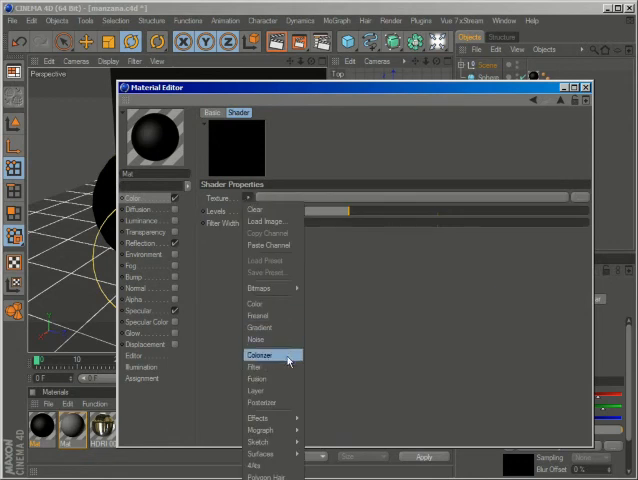
pyautogui.moveTo(258, 340)
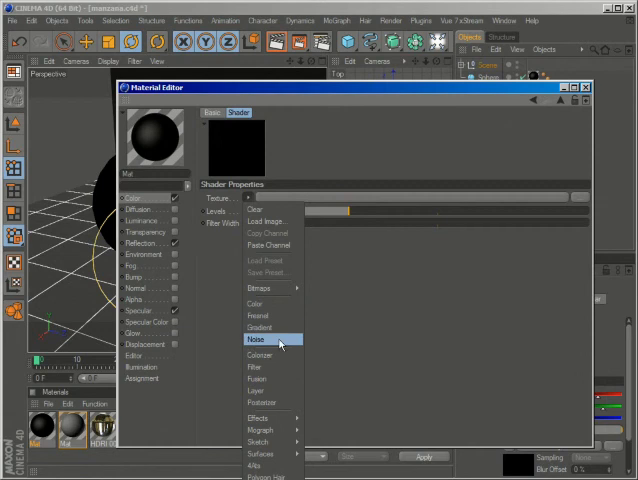
pyautogui.click(256, 340)
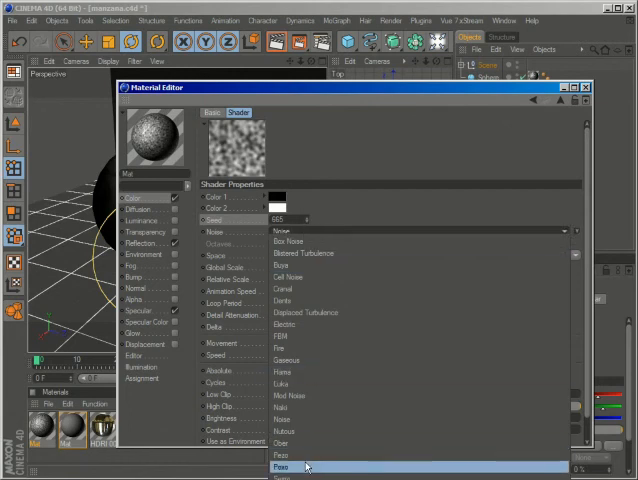
pyautogui.click(288, 466)
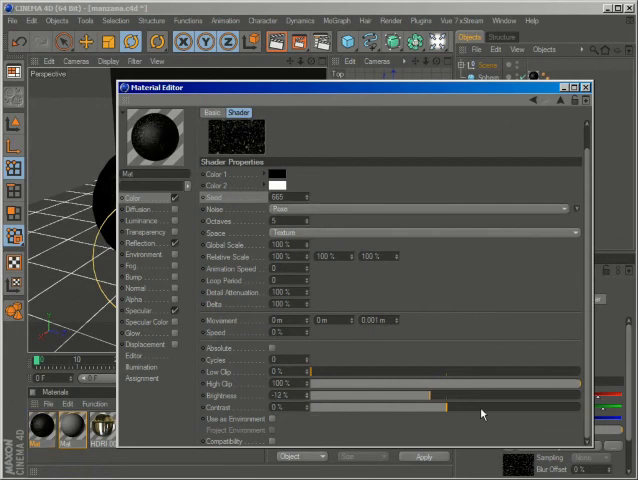
pyautogui.moveTo(320, 408); pyautogui.dragTo(450, 408)
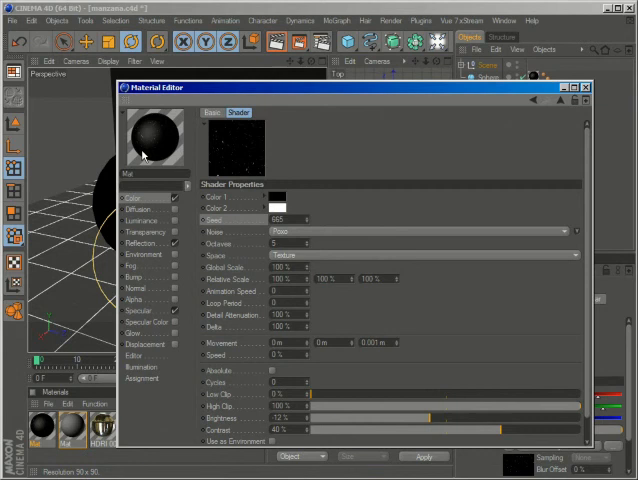
pyautogui.moveTo(548, 96)
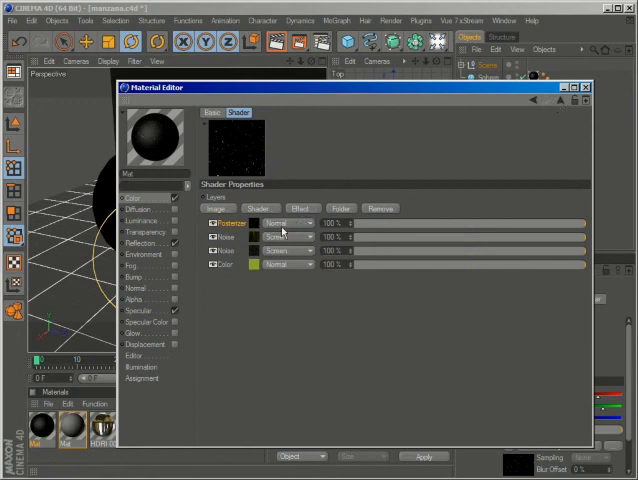
# - Raise the noise layer's Blur Offset slightly to soften the white spots
pyautogui.click(288, 222)
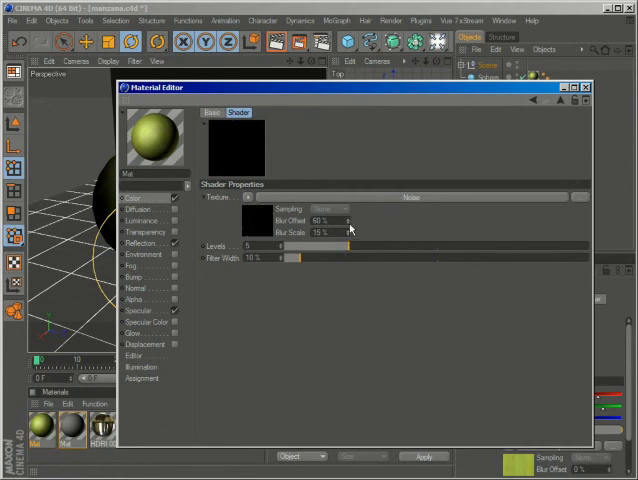
pyautogui.moveTo(340, 220); pyautogui.dragTo(320, 220)
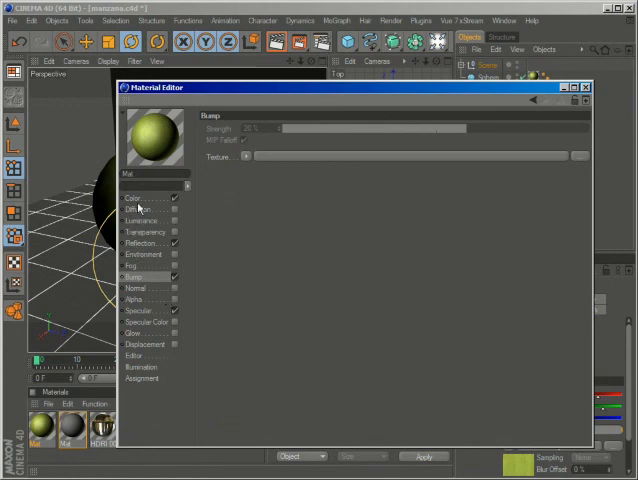
# - Paste the colour channel's Layer shader into the Bump channel and lower the bump strength
pyautogui.click(130, 196)
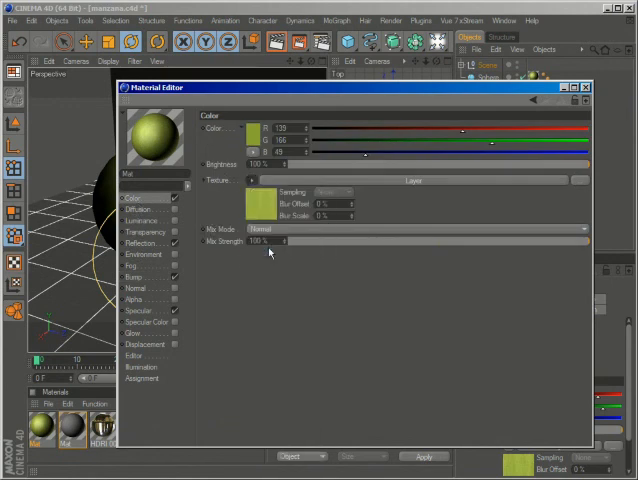
pyautogui.click(132, 276)
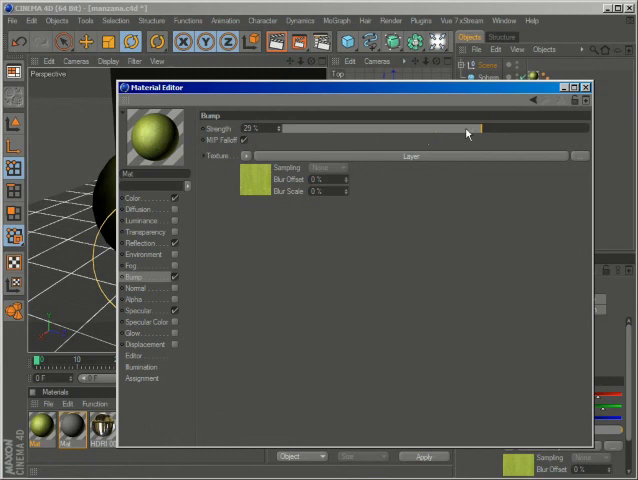
pyautogui.moveTo(480, 128); pyautogui.dragTo(280, 128)
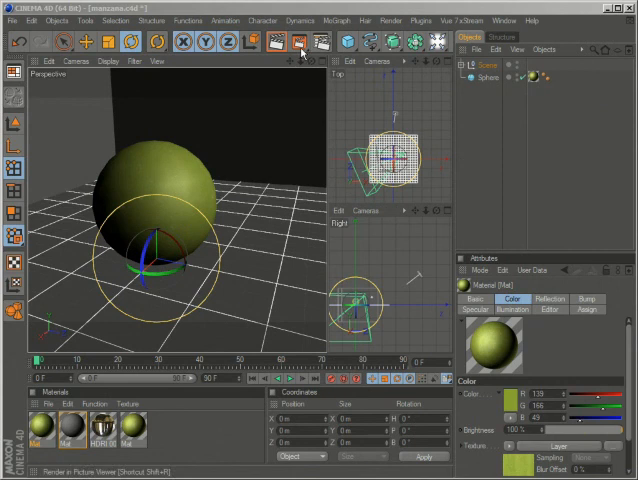
pyautogui.click(296, 40)
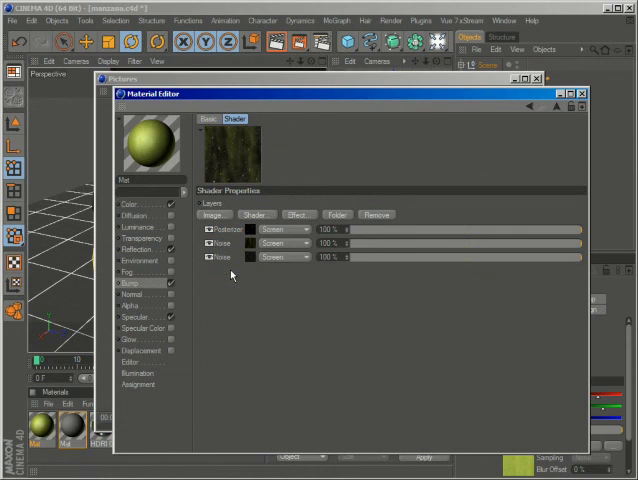
# - Recolour one Noise layer in the Layer shader via the Color Picker and confirm
pyautogui.click(220, 244)
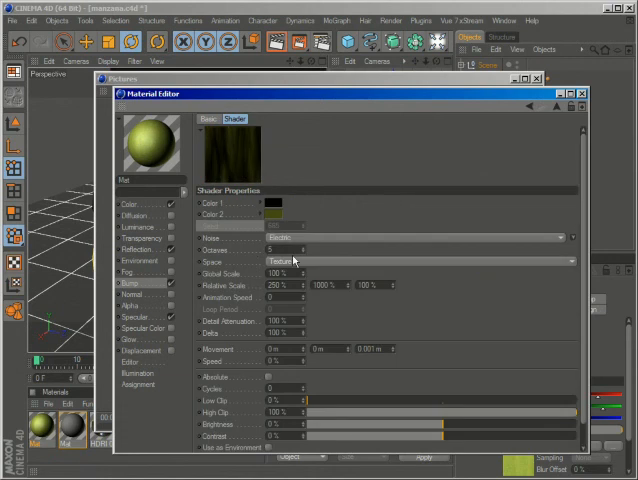
pyautogui.click(270, 214)
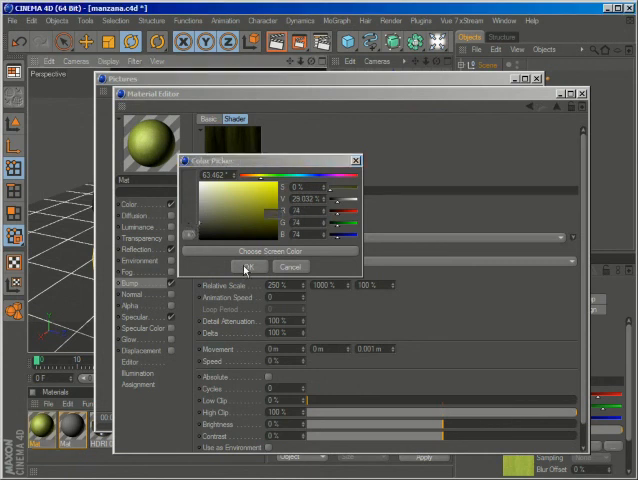
pyautogui.click(248, 266)
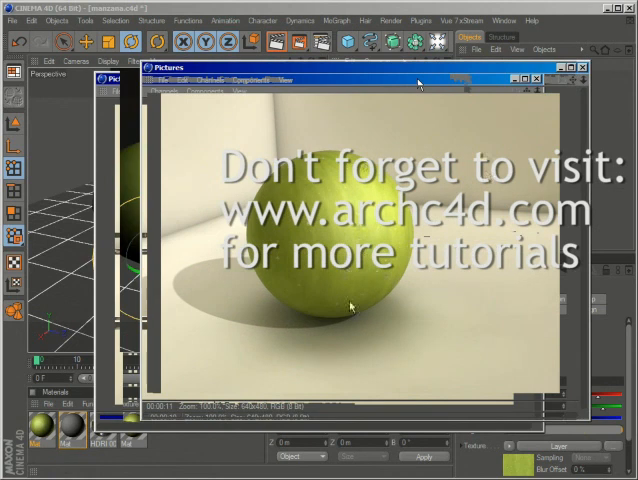
pyautogui.moveTo(282, 296)
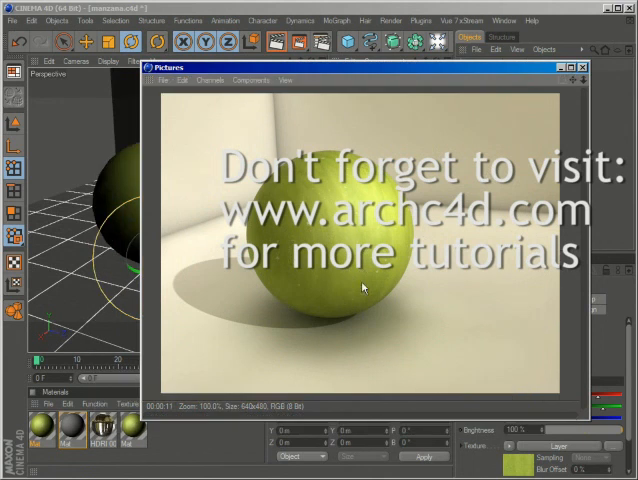
pyautogui.moveTo(464, 70)
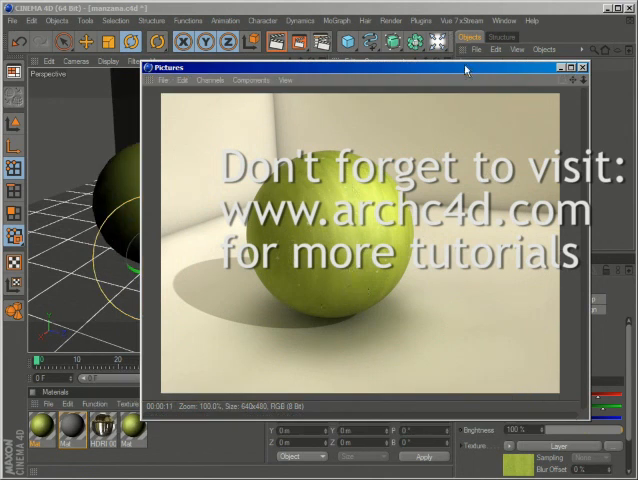